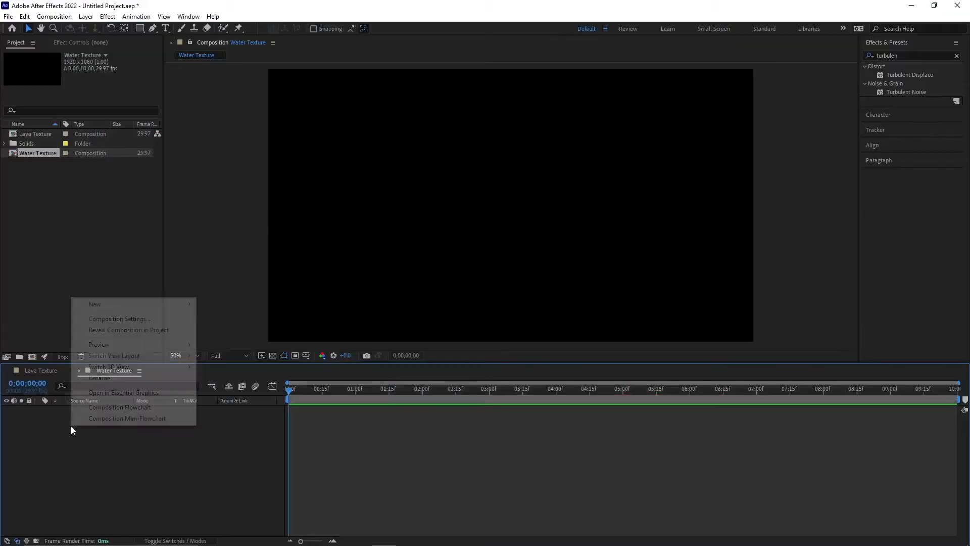
pyautogui.moveTo(94, 304)
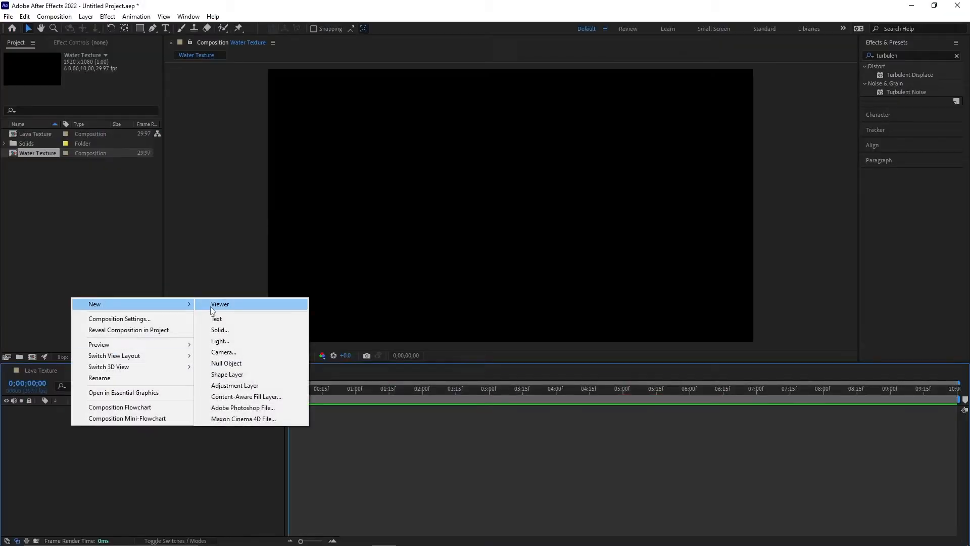
# - Add a white solid and then a black solid to the Water Texture comp
pyautogui.click(220, 330)
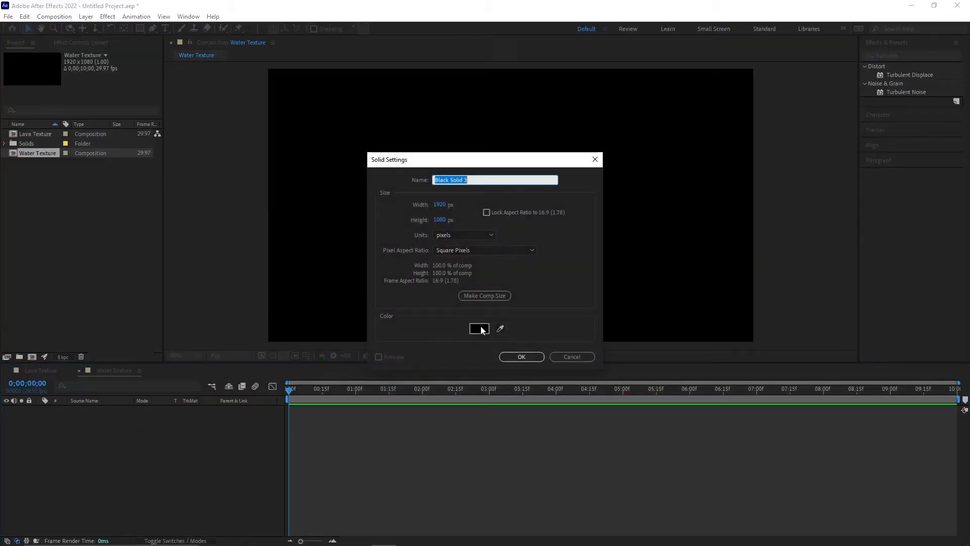
pyautogui.click(479, 328)
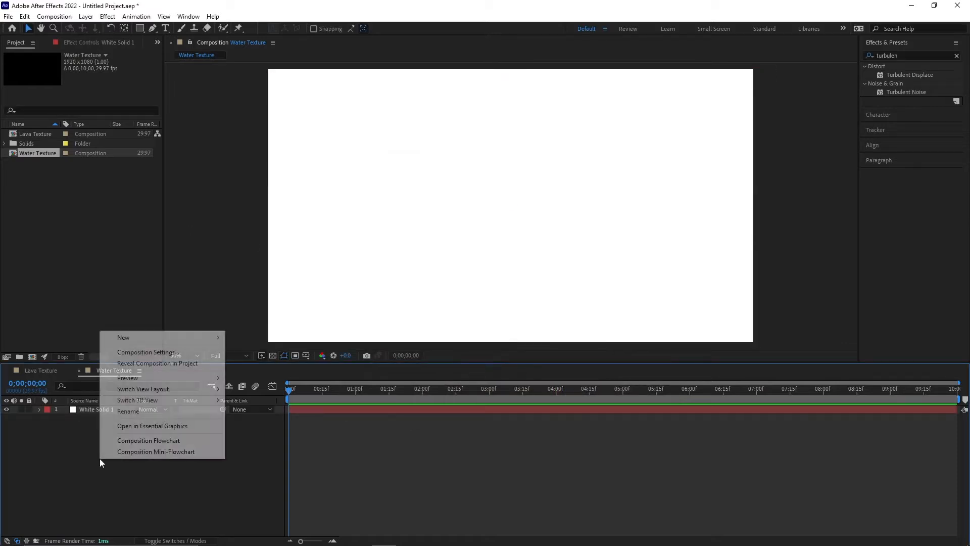
pyautogui.moveTo(123, 337)
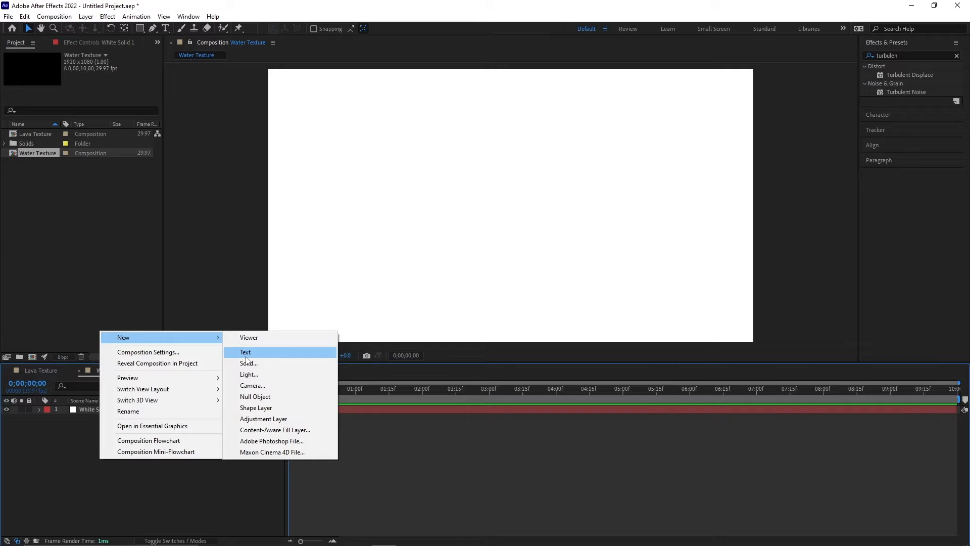
pyautogui.click(249, 364)
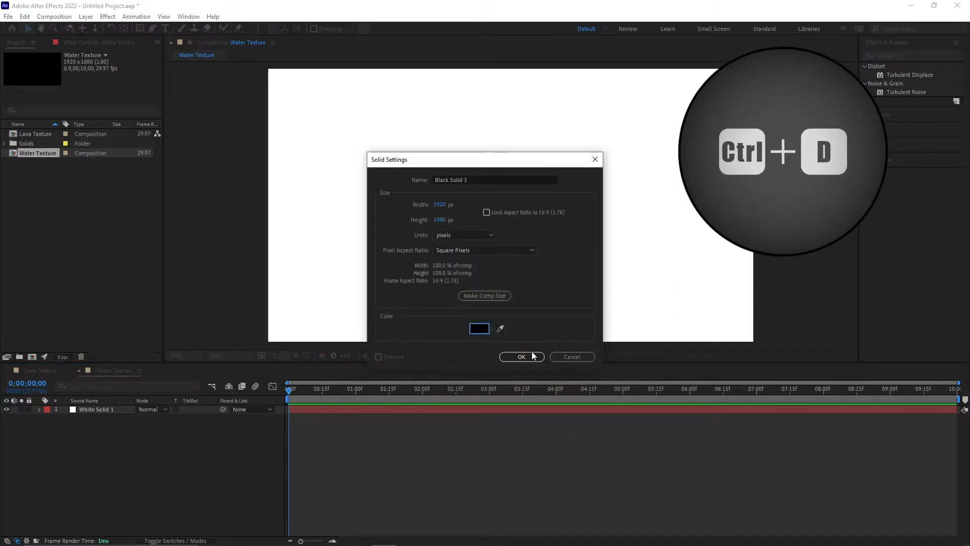
pyautogui.click(520, 356)
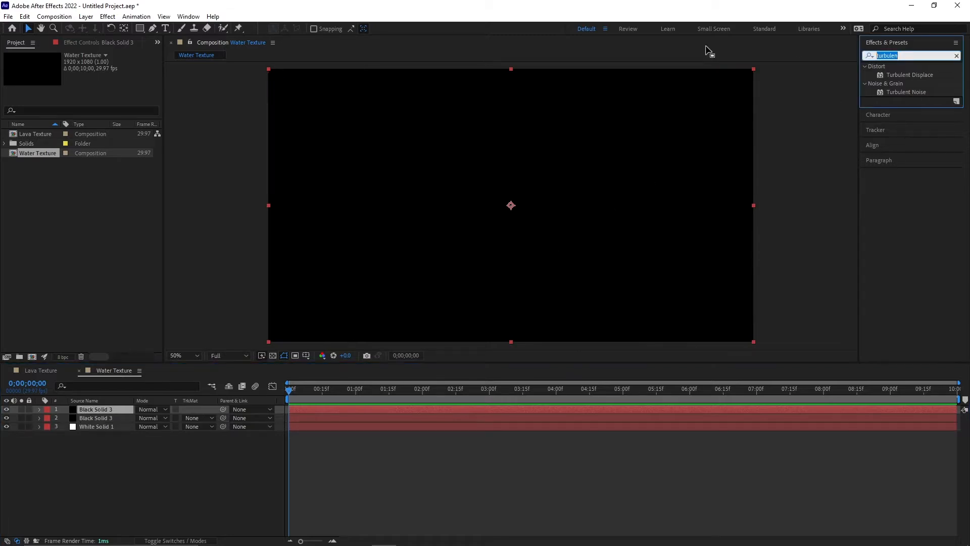
# - Apply Fractal Noise with a new fractal type, and luma-matte the lower black solid at 80% opacity
pyautogui.write('fractal')
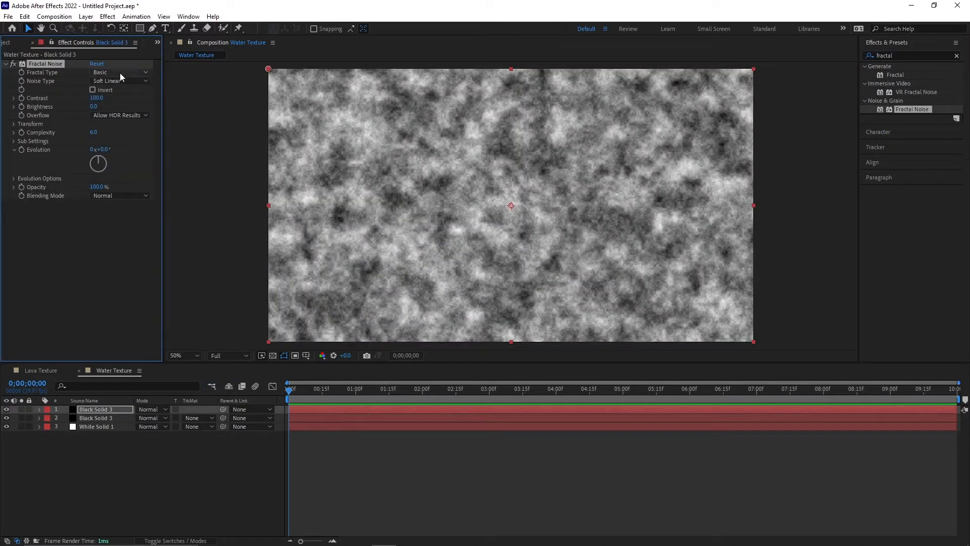
pyautogui.click(119, 72)
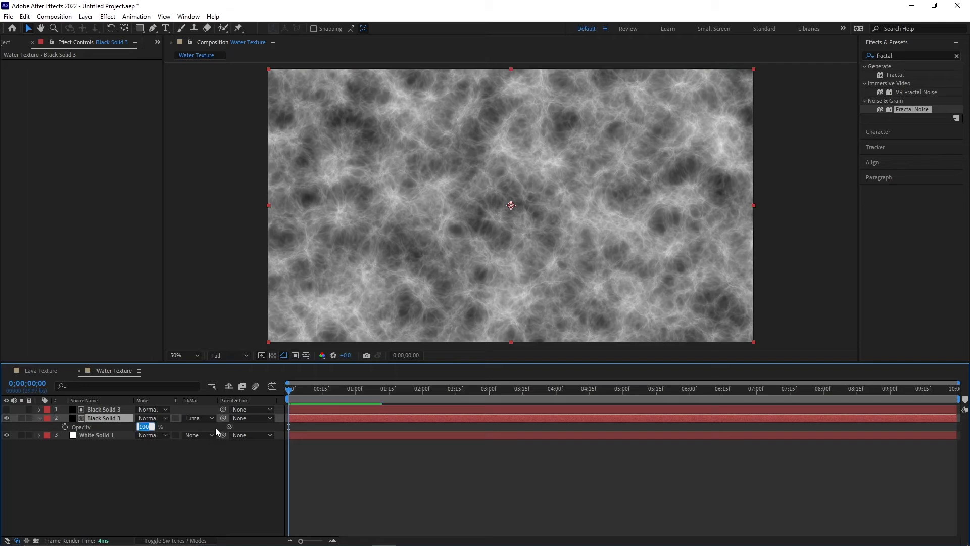
pyautogui.write('80')
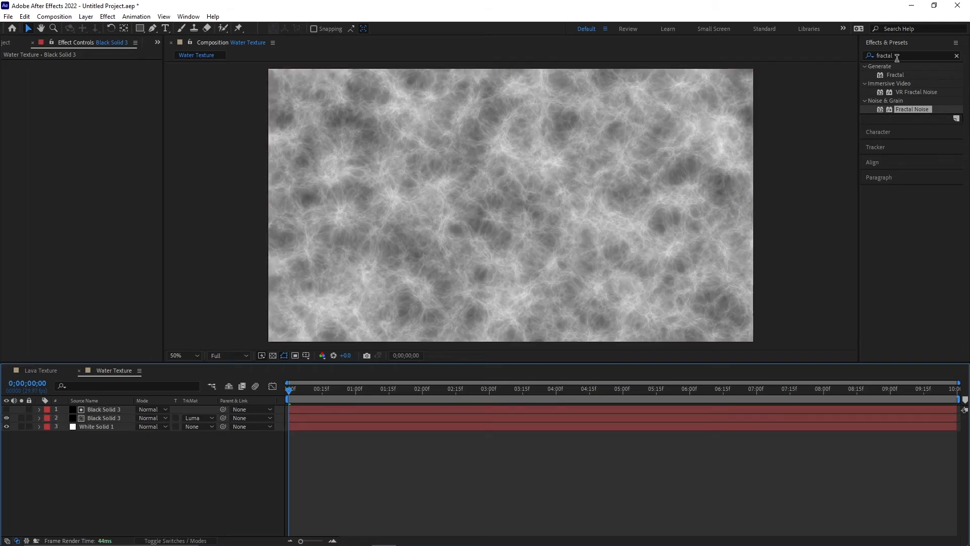
# - Apply Tint to White Solid 1, mapping white to turquoise #0ACCE9
pyautogui.write('tint')
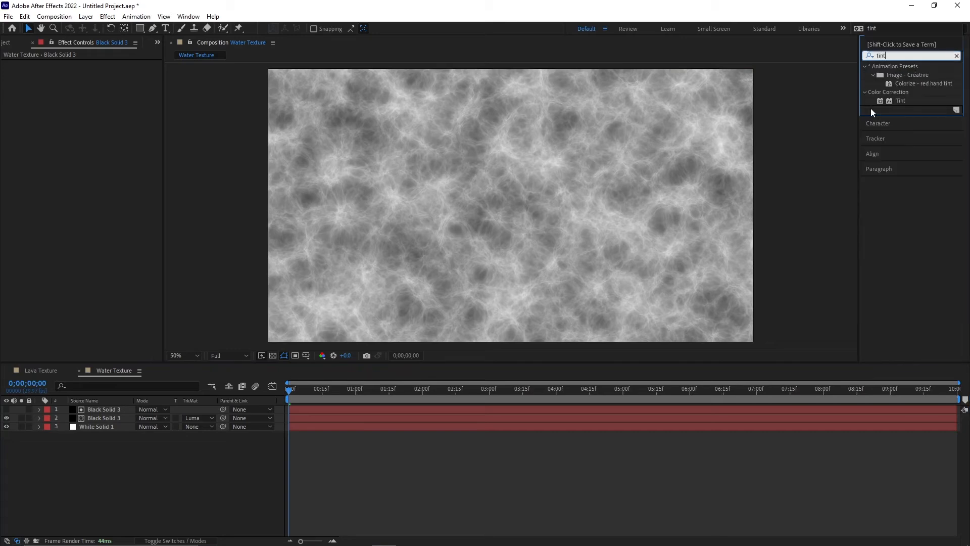
pyautogui.click(901, 100)
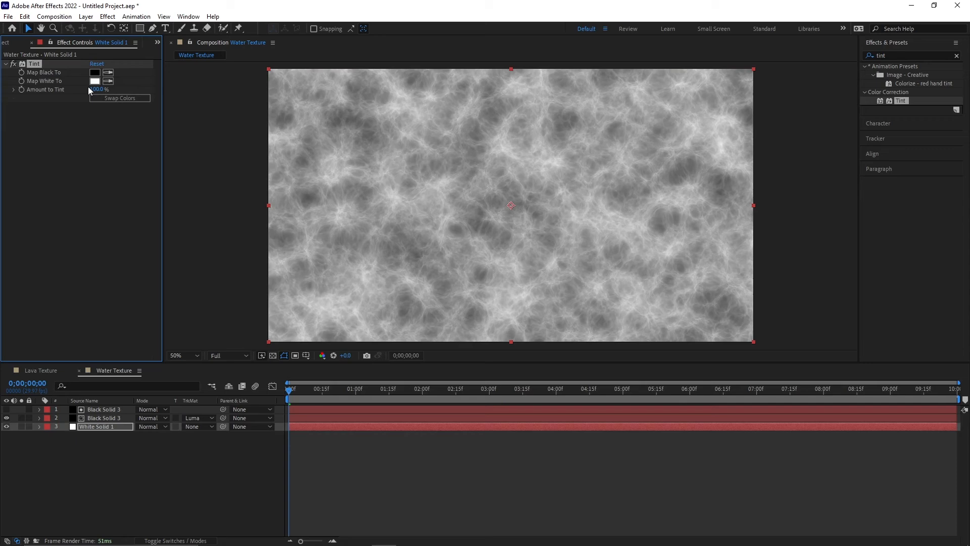
pyautogui.click(94, 72)
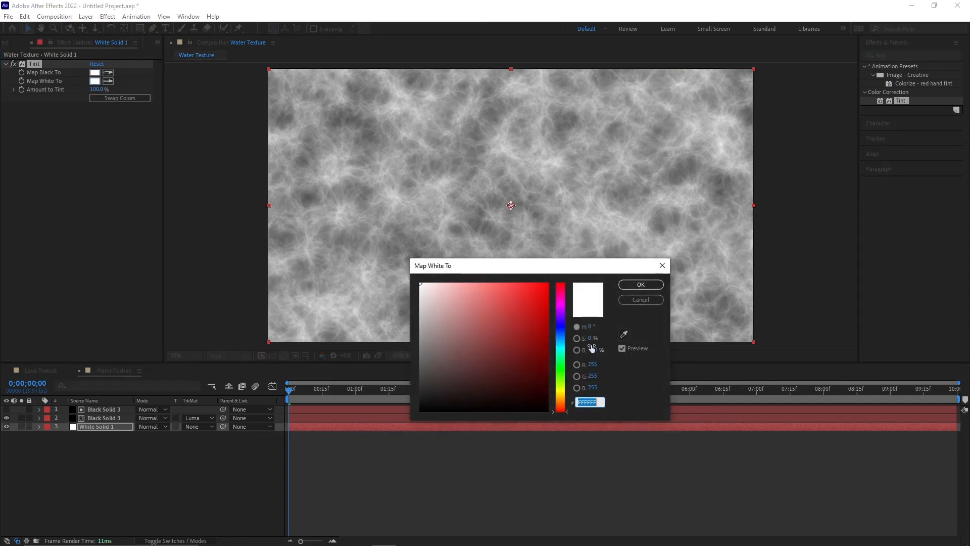
pyautogui.click(511, 314)
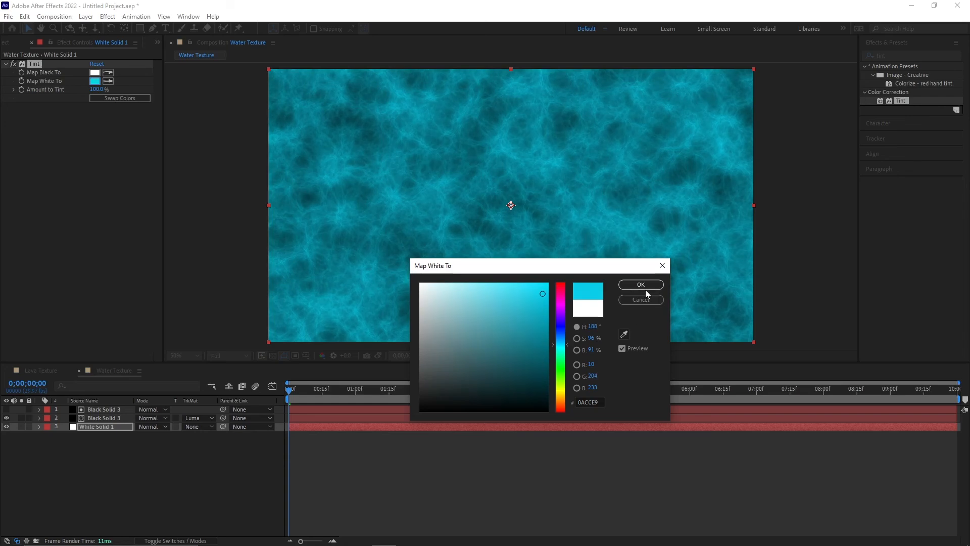
pyautogui.click(640, 284)
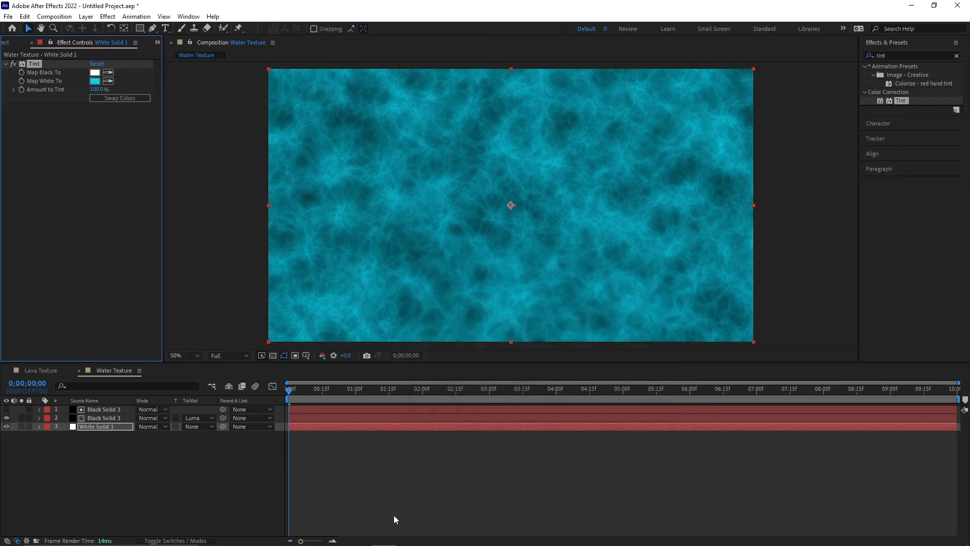